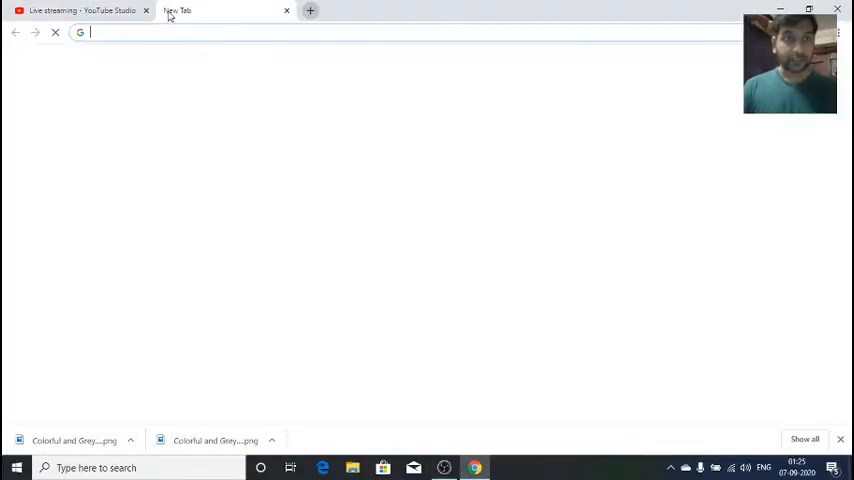
# Step: Search the web for "Visual Studio Code" from a new Chrome tab
pyautogui.write('v')
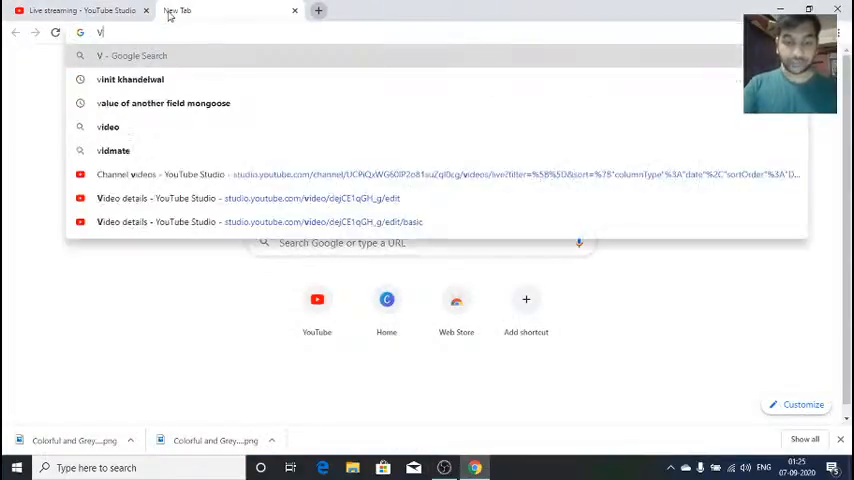
pyautogui.write('isual')
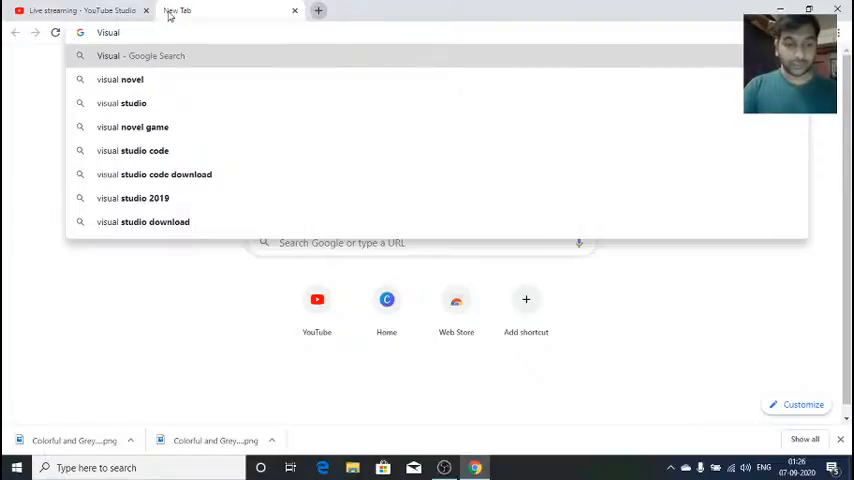
pyautogui.write('Studio Code')
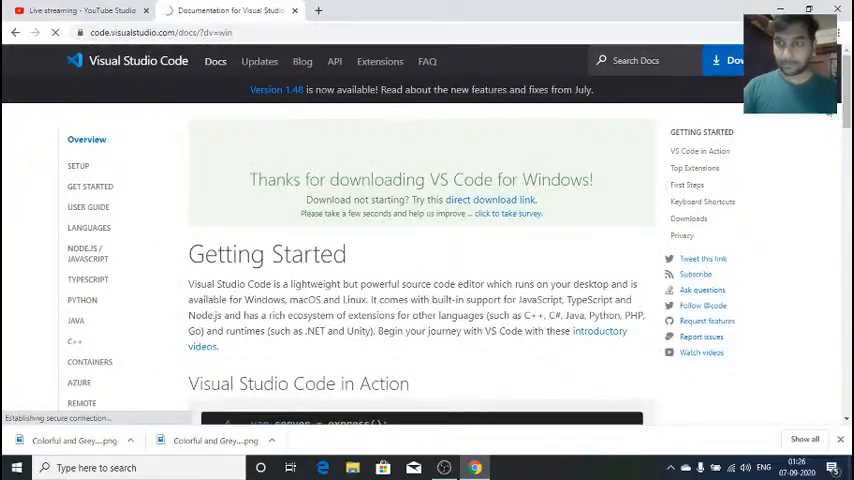
# Step: Download VSCodeUserSetup.exe and scroll the Getting Started docs page
pyautogui.scroll(-3)
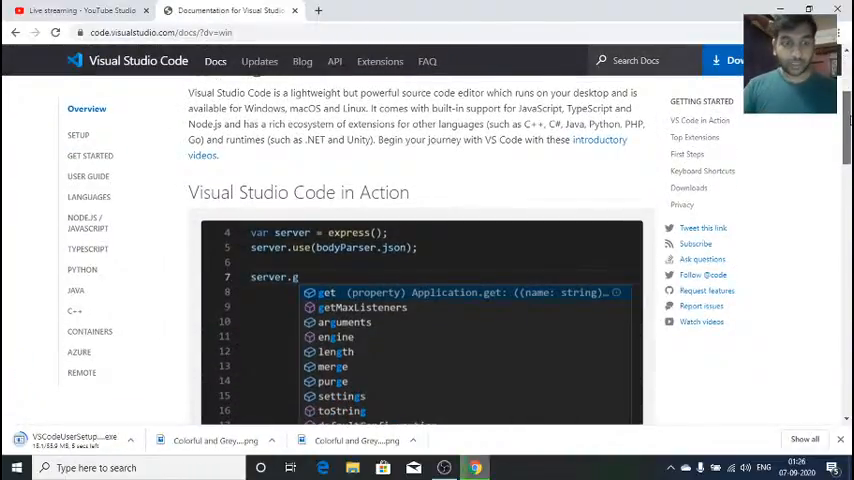
pyautogui.moveTo(460, 260)
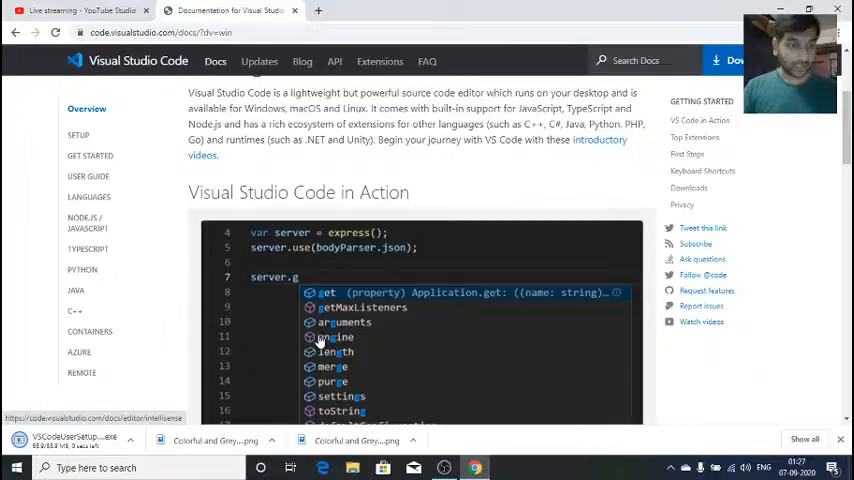
pyautogui.scroll(-3)
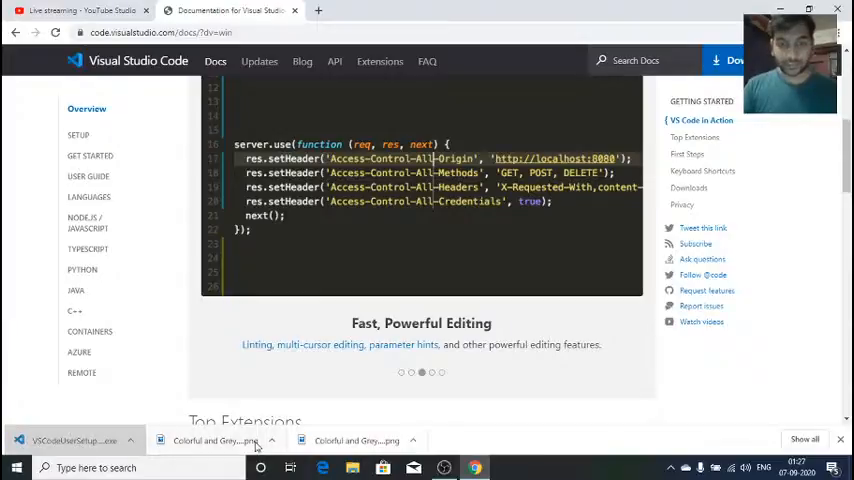
pyautogui.moveTo(485, 342)
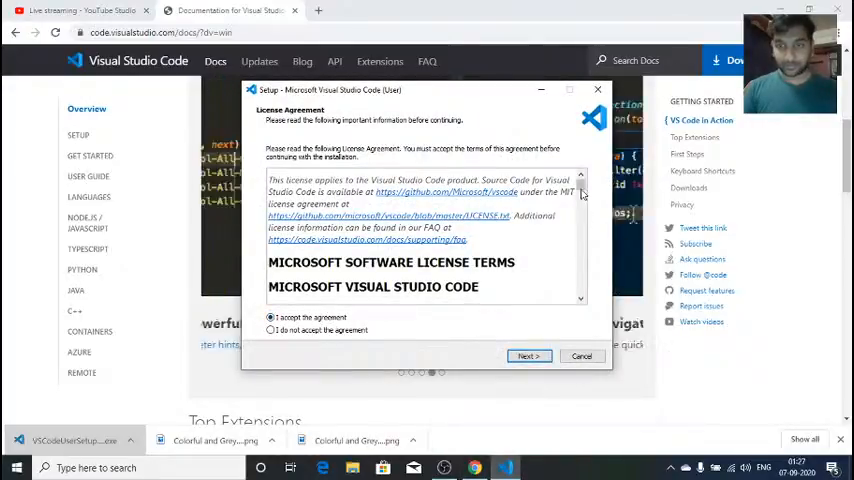
# Step: Accept the VS Code license agreement and advance past the license page
pyautogui.scroll(-3)
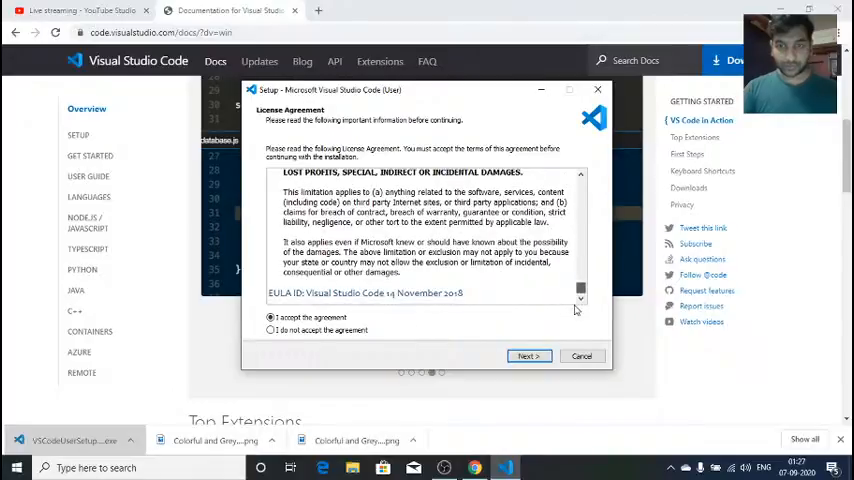
pyautogui.click(528, 356)
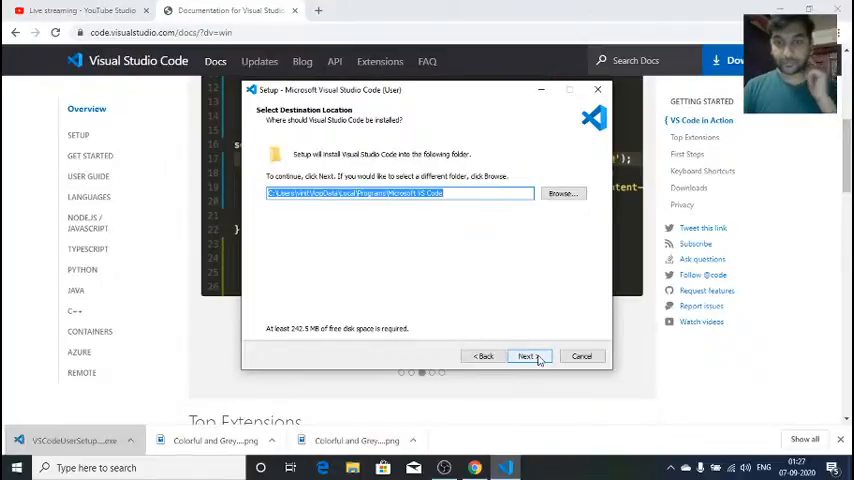
# Step: Accept the default destination location and Start Menu folder
pyautogui.click(527, 356)
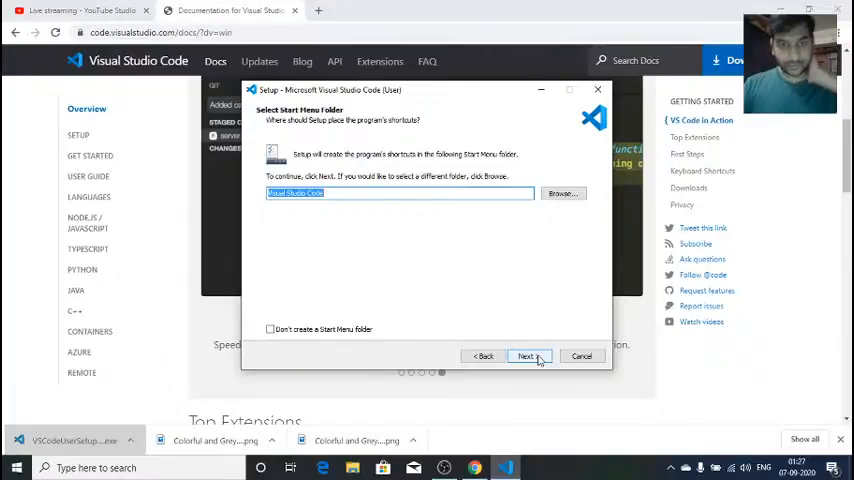
pyautogui.click(527, 356)
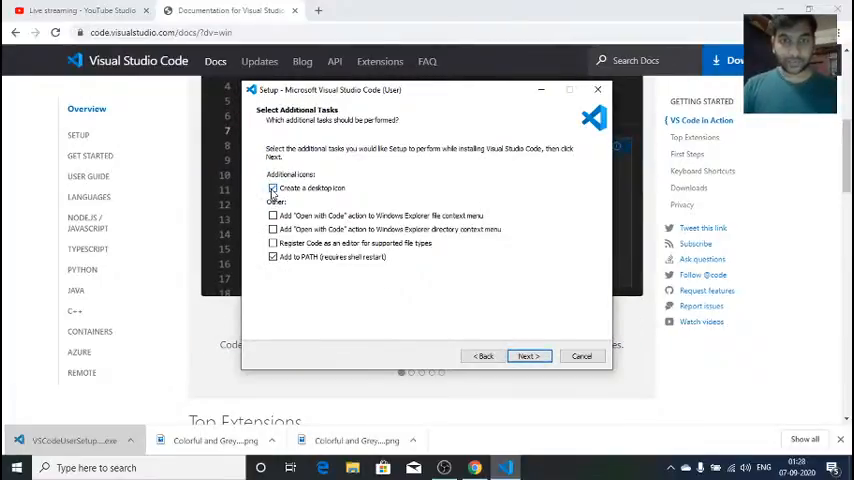
# Step: Check 'Create a desktop icon' and toggle the Open with Code options in Additional Tasks
pyautogui.click(273, 188)
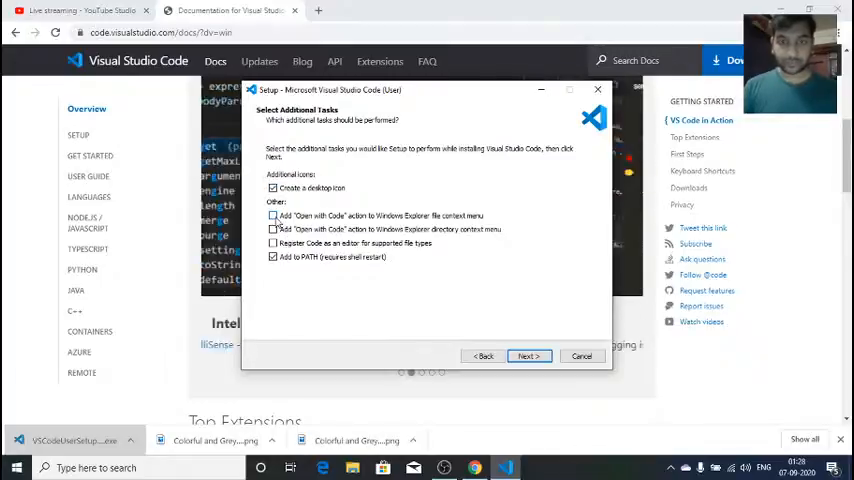
pyautogui.click(273, 215)
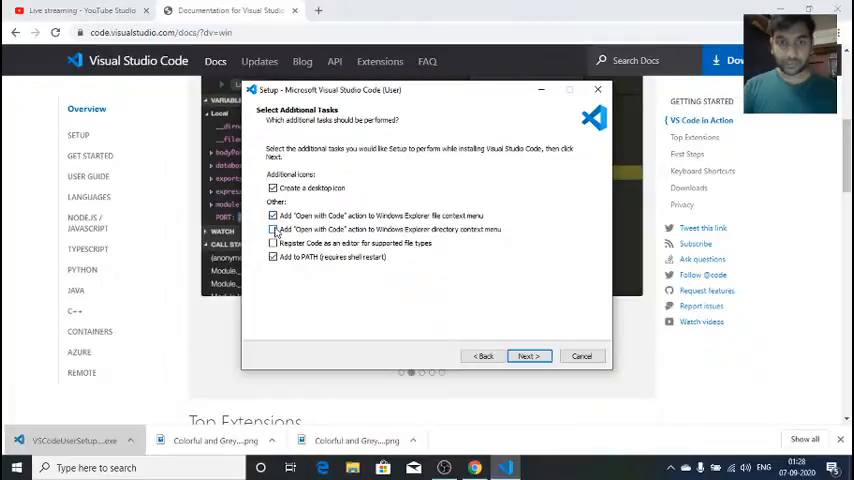
pyautogui.click(273, 243)
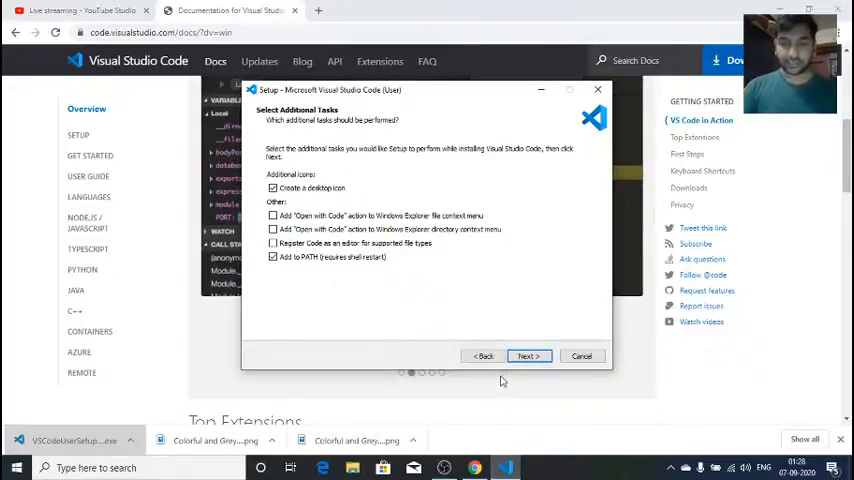
# Step: Run the VS Code installation and click Finish on the completion page
pyautogui.click(527, 356)
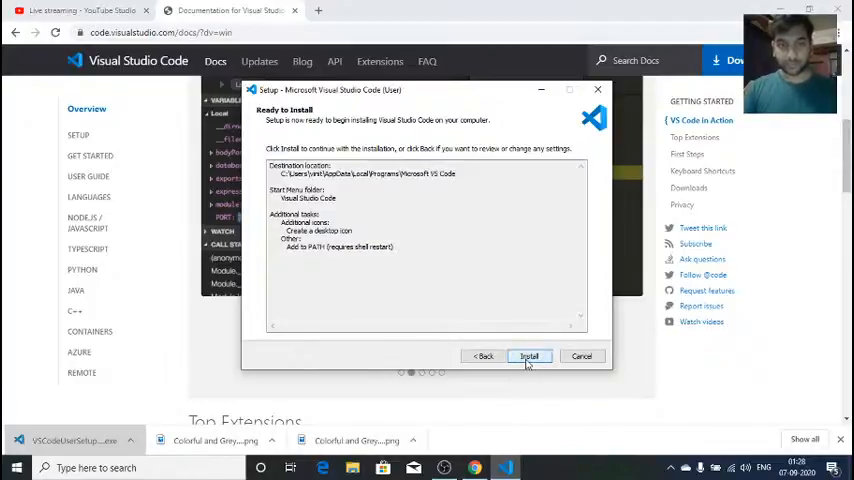
pyautogui.click(528, 356)
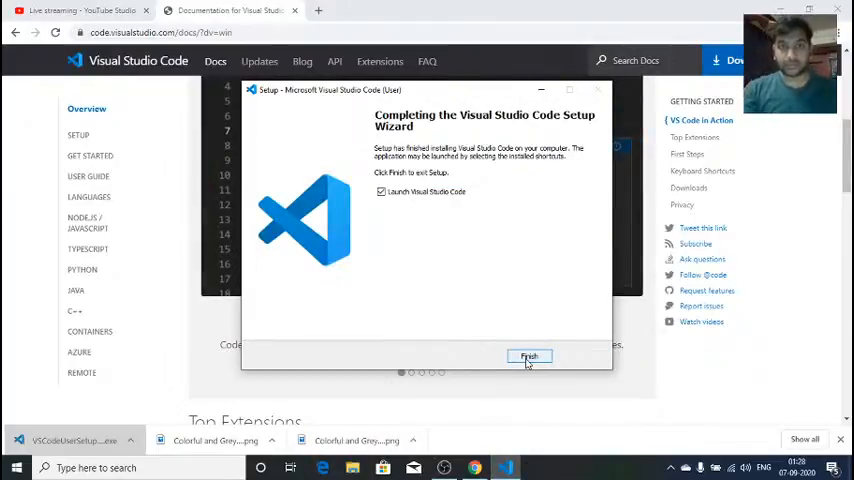
pyautogui.click(529, 357)
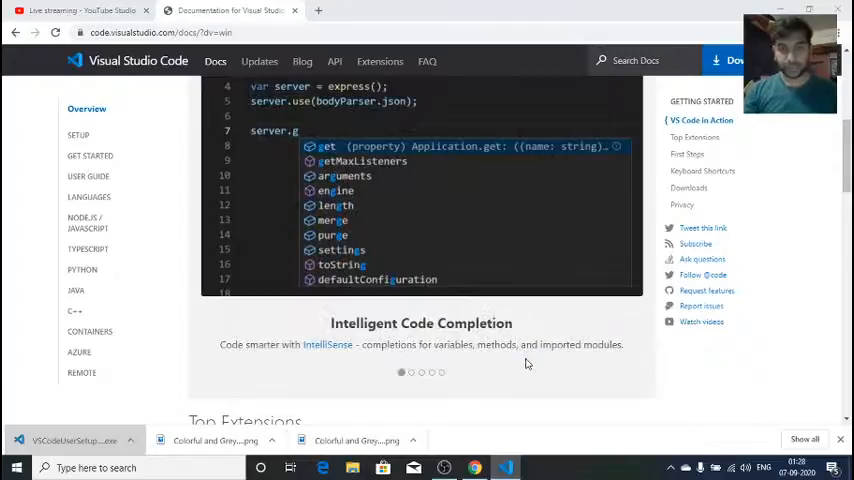